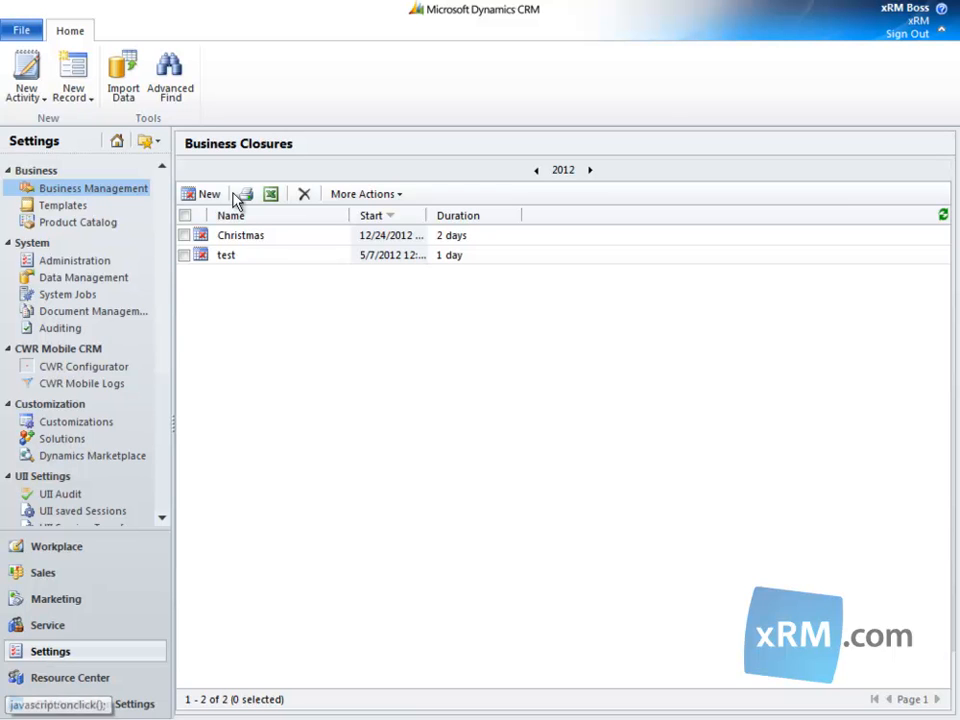
Create a new business closure named 'Thanksgiving 2012' for 4/13/2012, still unsaved
{"action": "left_click", "coordinate": [200, 194]}
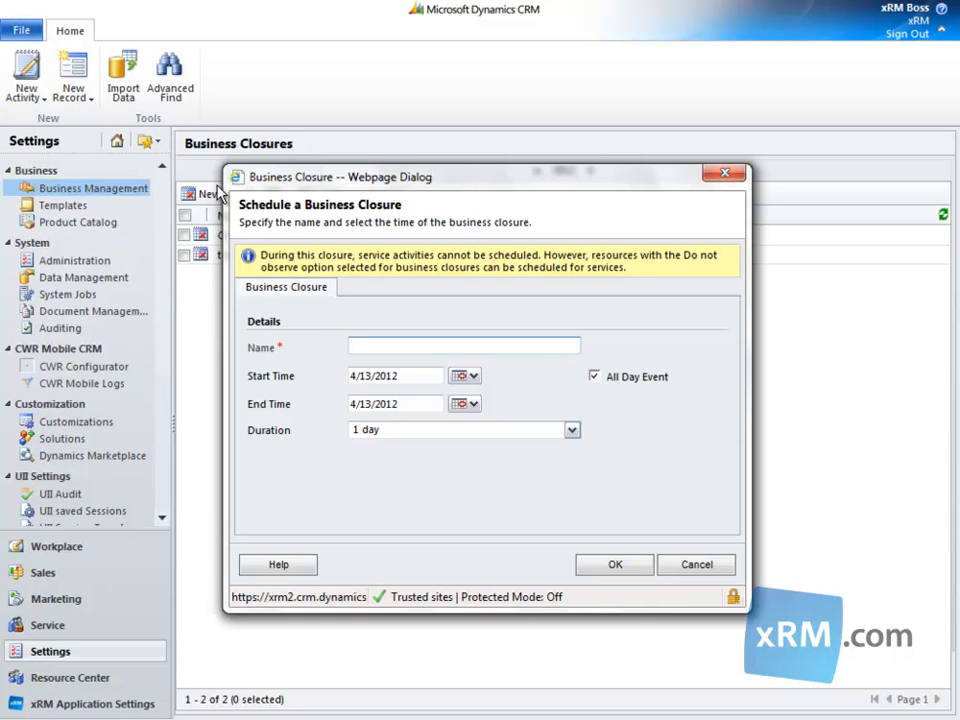
{"action": "mouse_move", "coordinate": [600, 352]}
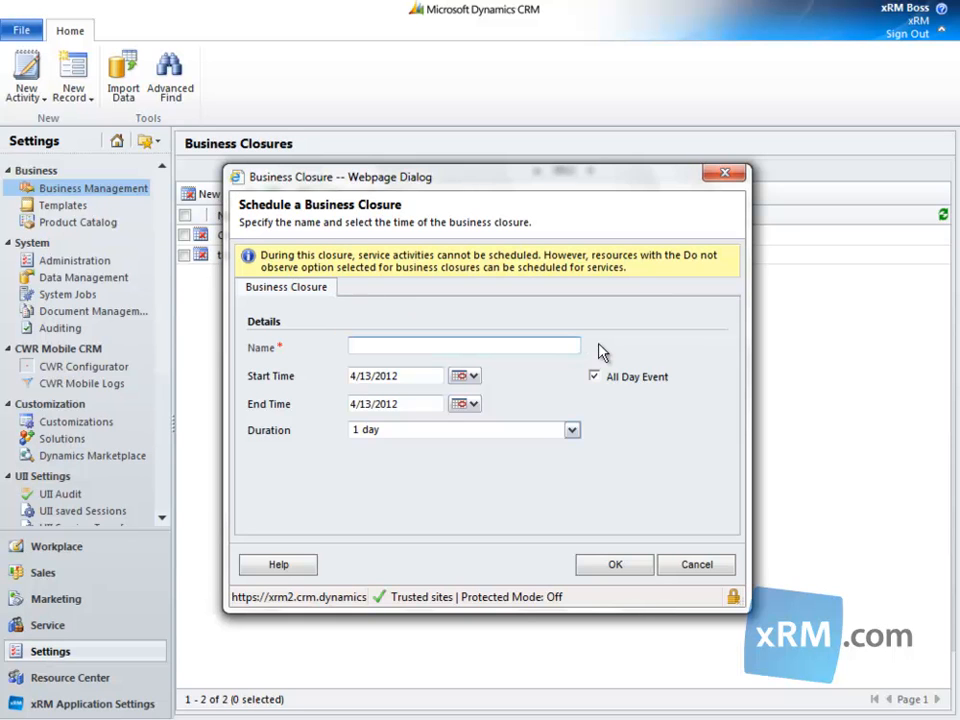
{"action": "type", "text": "Thanksgiving"}
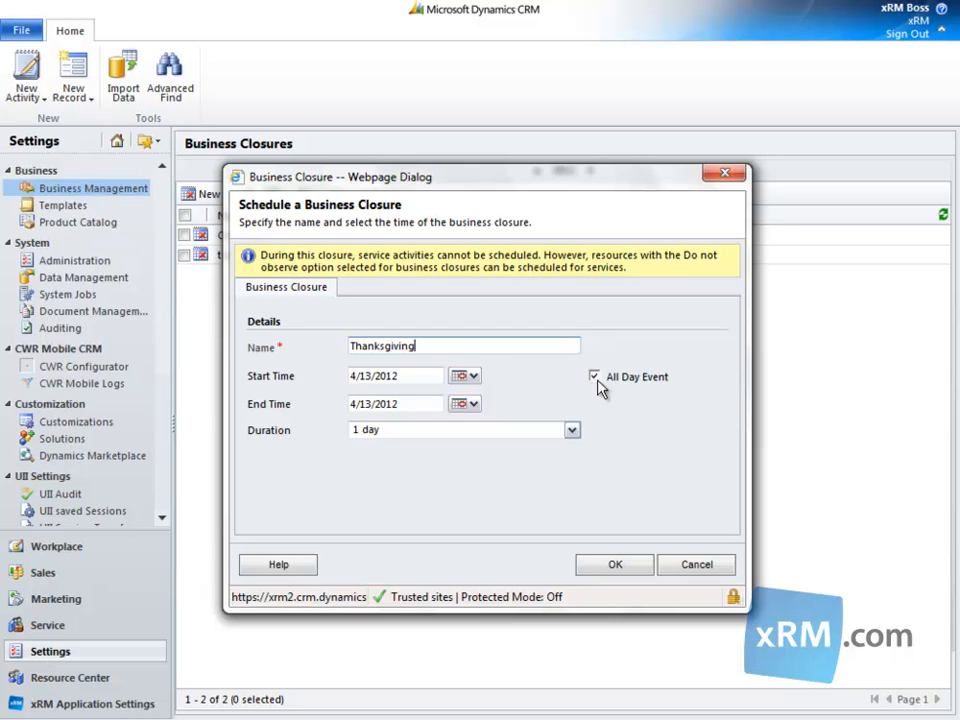
{"action": "type", "text": "2012"}
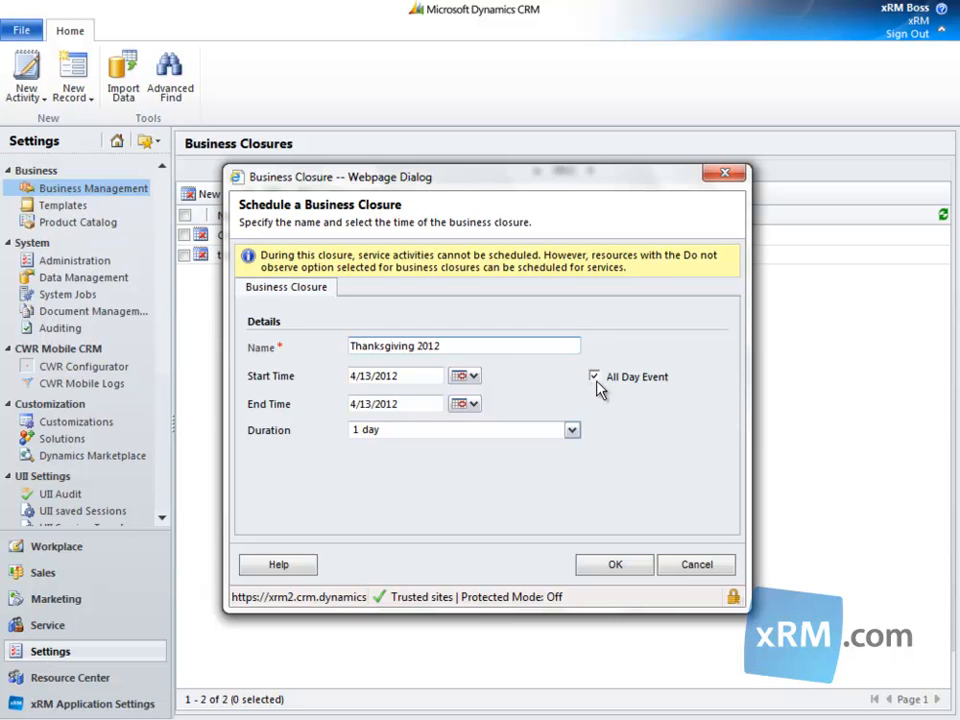